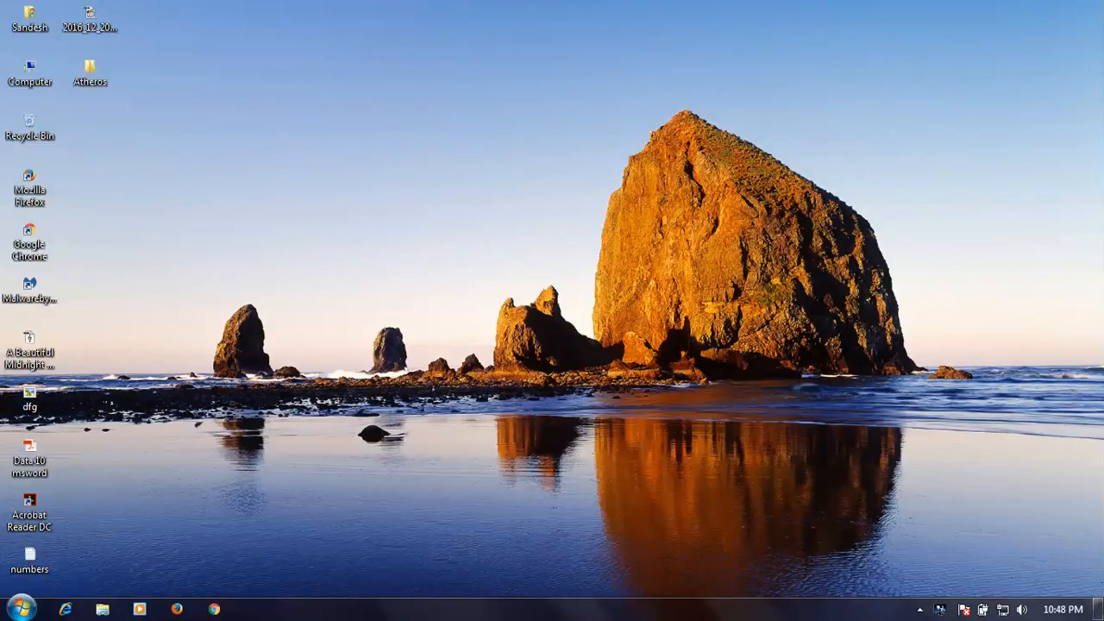
pyautogui.moveTo(548, 393)
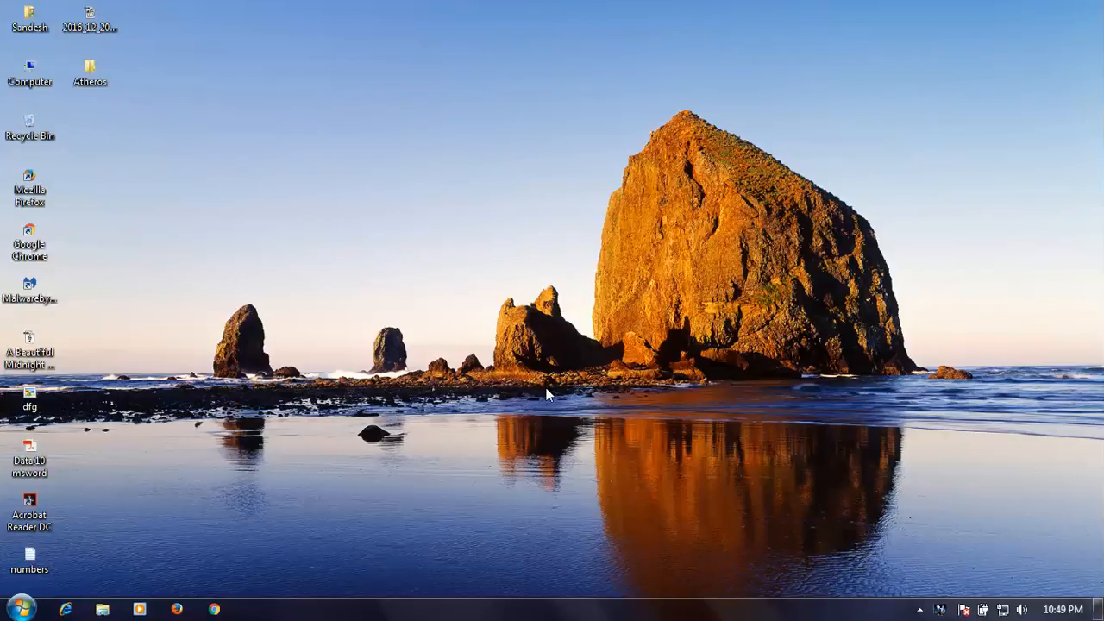
pyautogui.moveTo(567, 409)
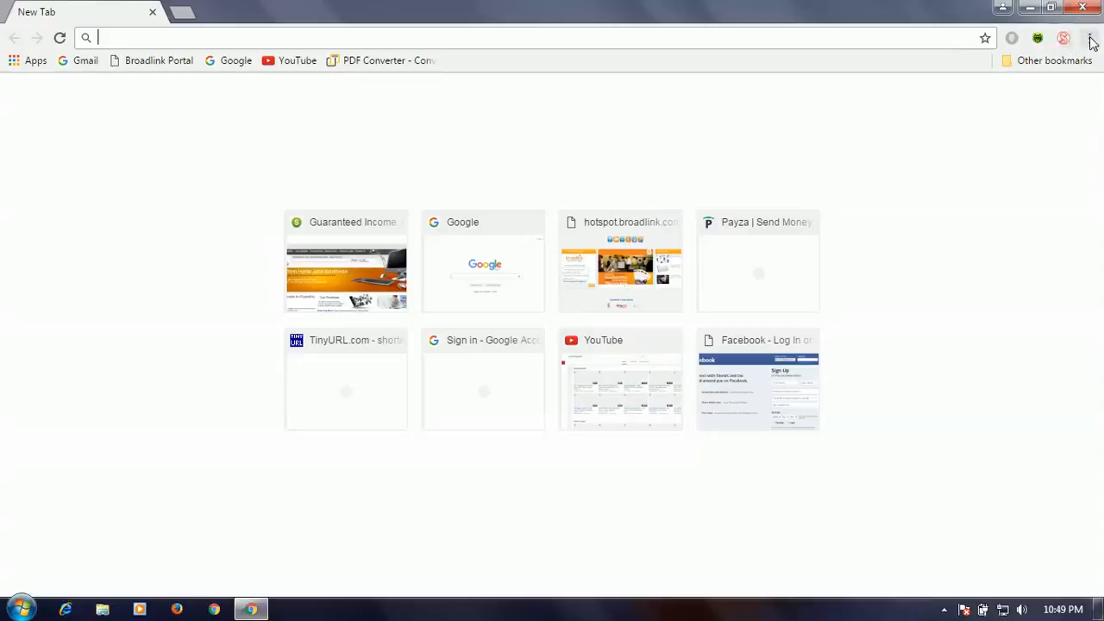
# Open Chrome's three-dot main menu.
pyautogui.click(1089, 38)
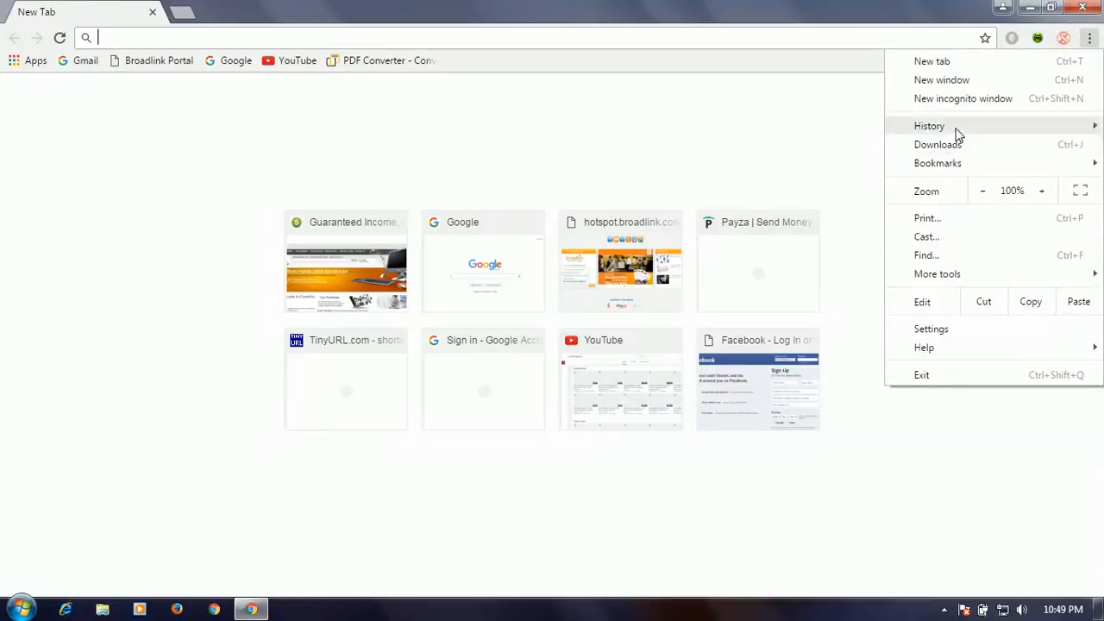
pyautogui.moveTo(929, 126)
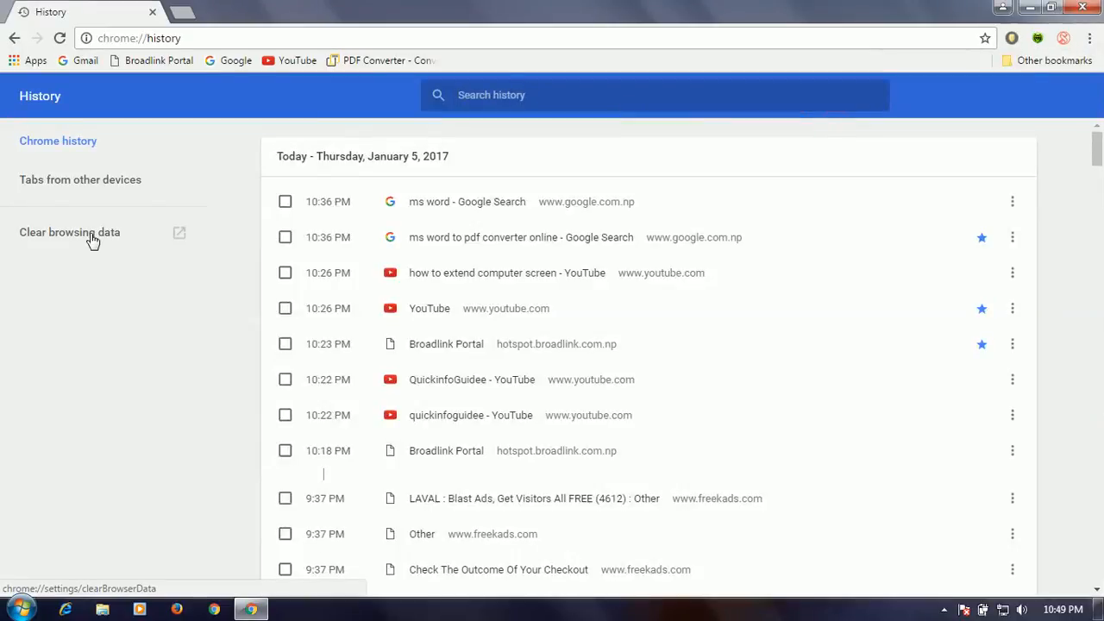
# Set Clear browsing data to 'the beginning of time' with Passwords unchecked.
pyautogui.click(69, 232)
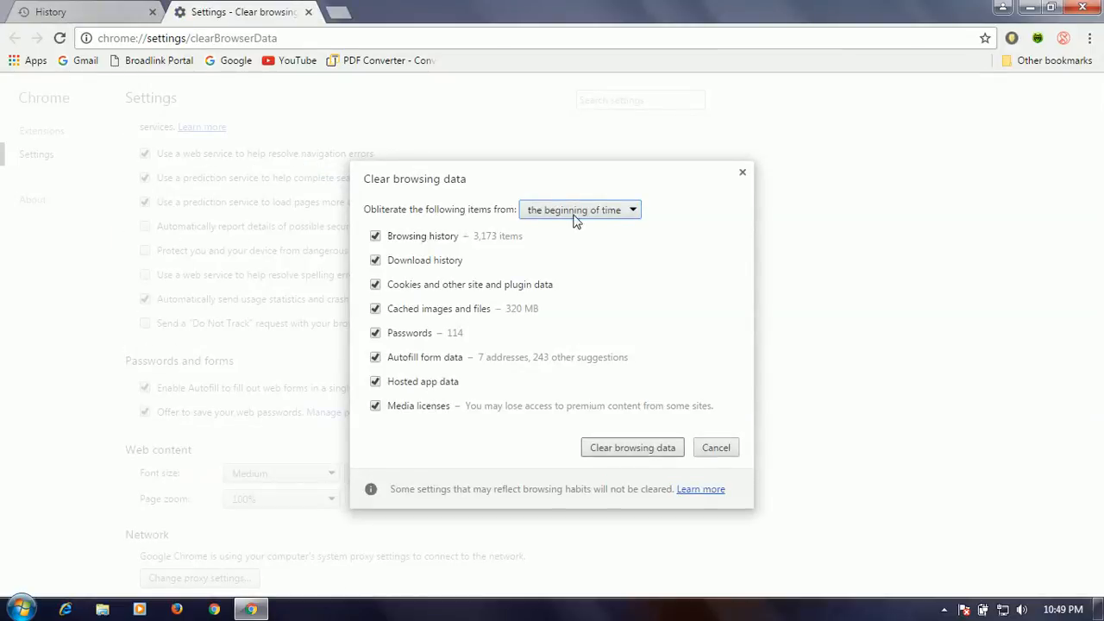
pyautogui.click(579, 210)
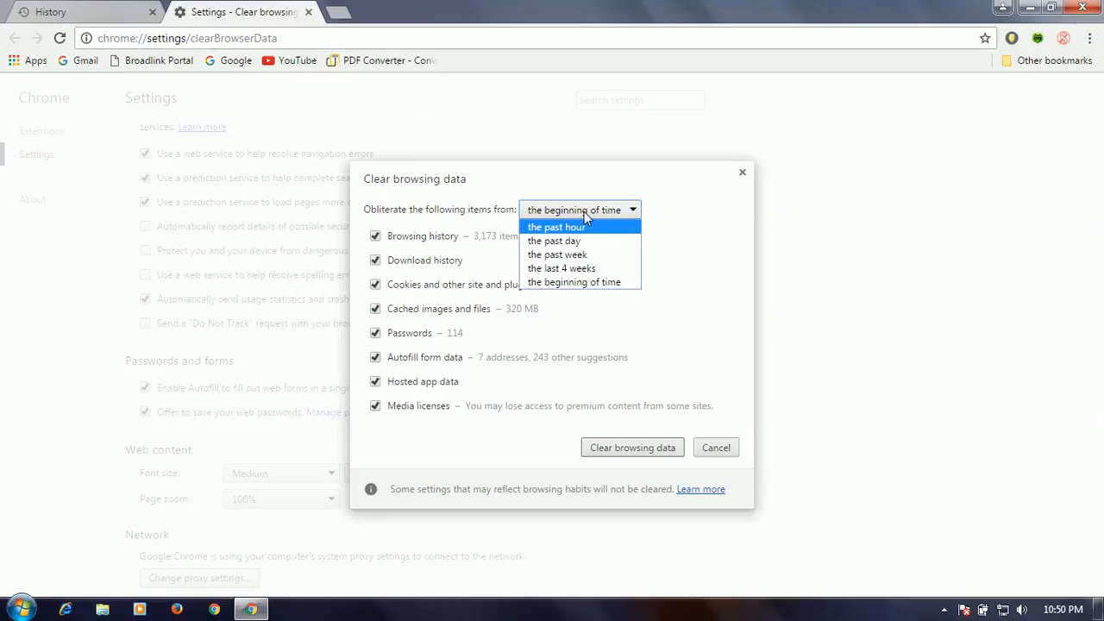
pyautogui.moveTo(584, 235)
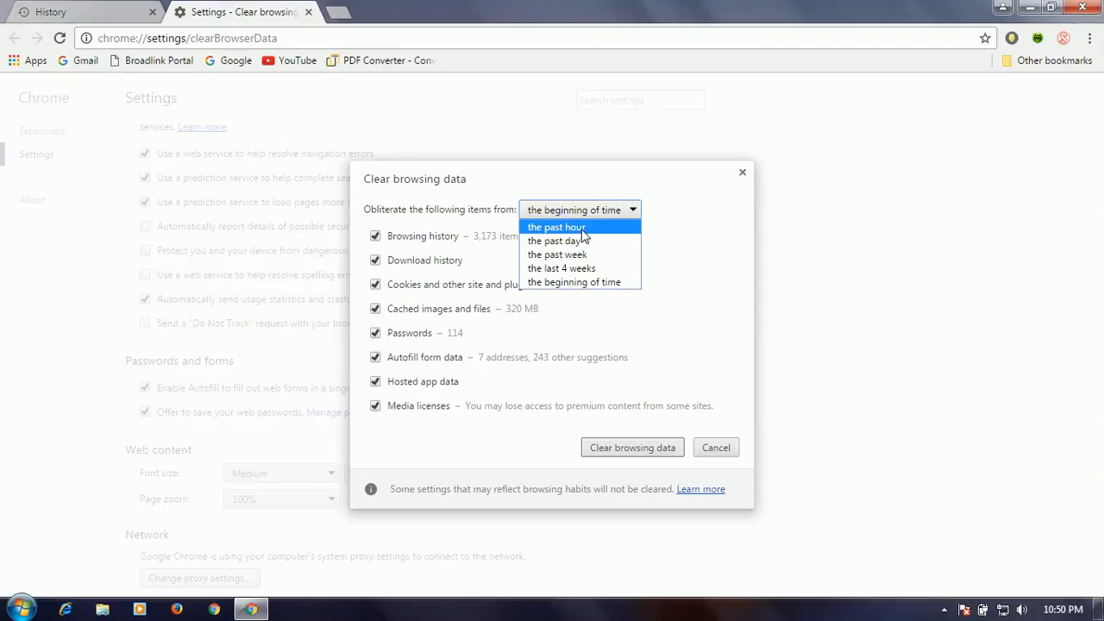
pyautogui.click(556, 227)
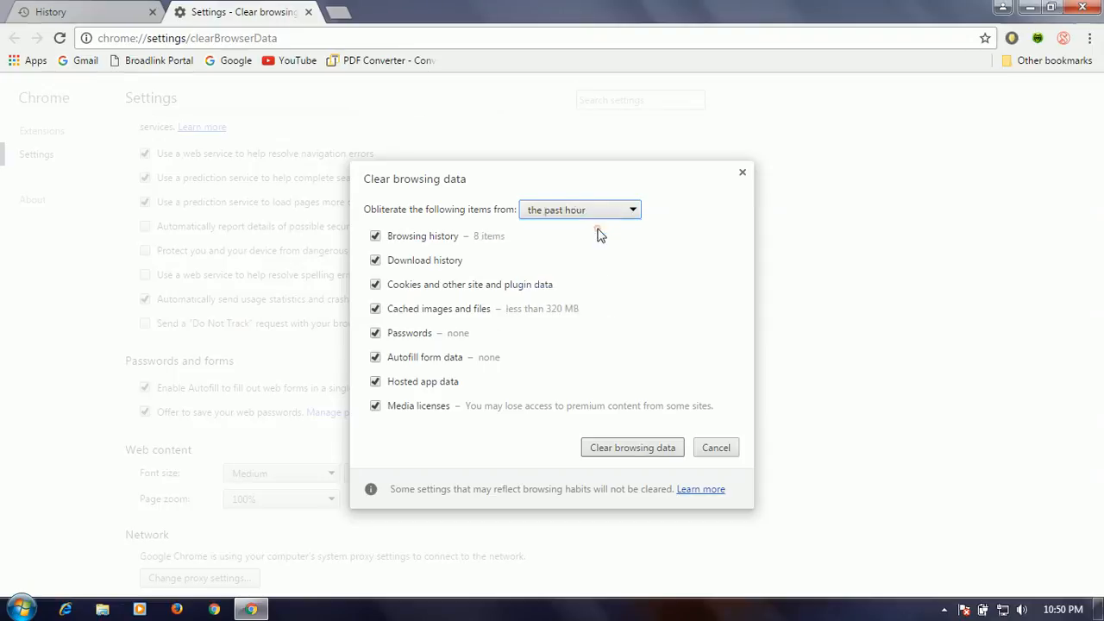
pyautogui.click(580, 209)
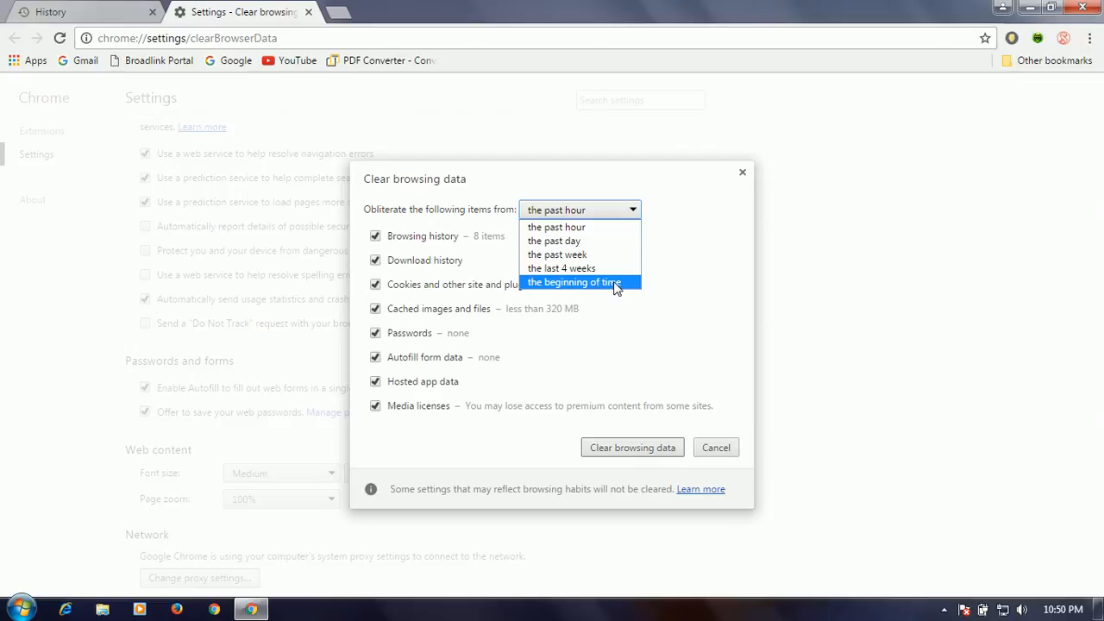
pyautogui.click(573, 282)
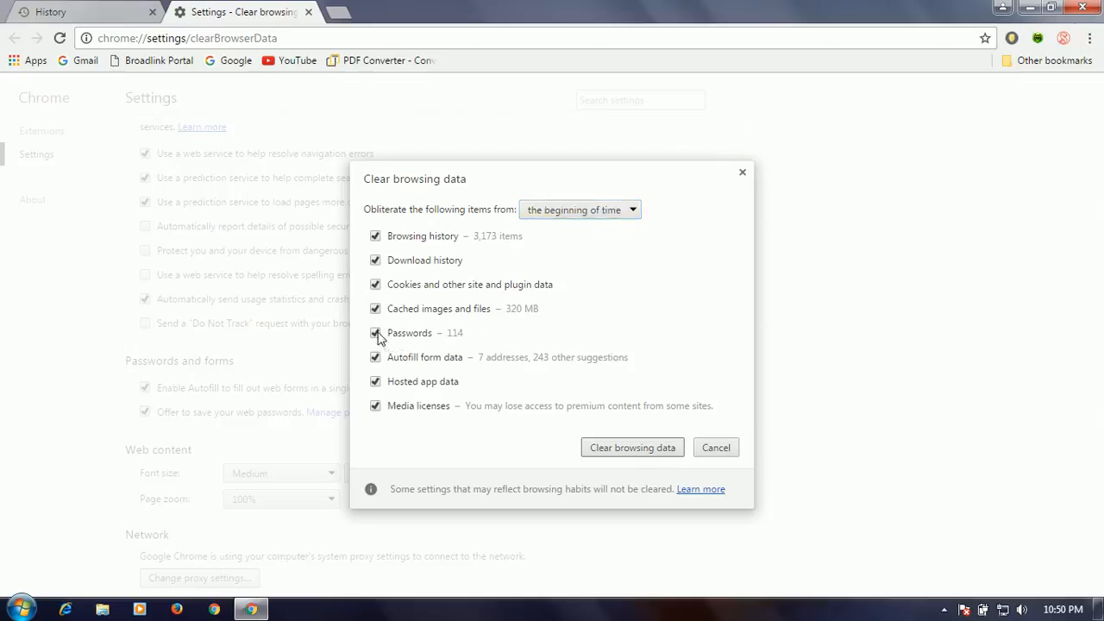
pyautogui.click(375, 333)
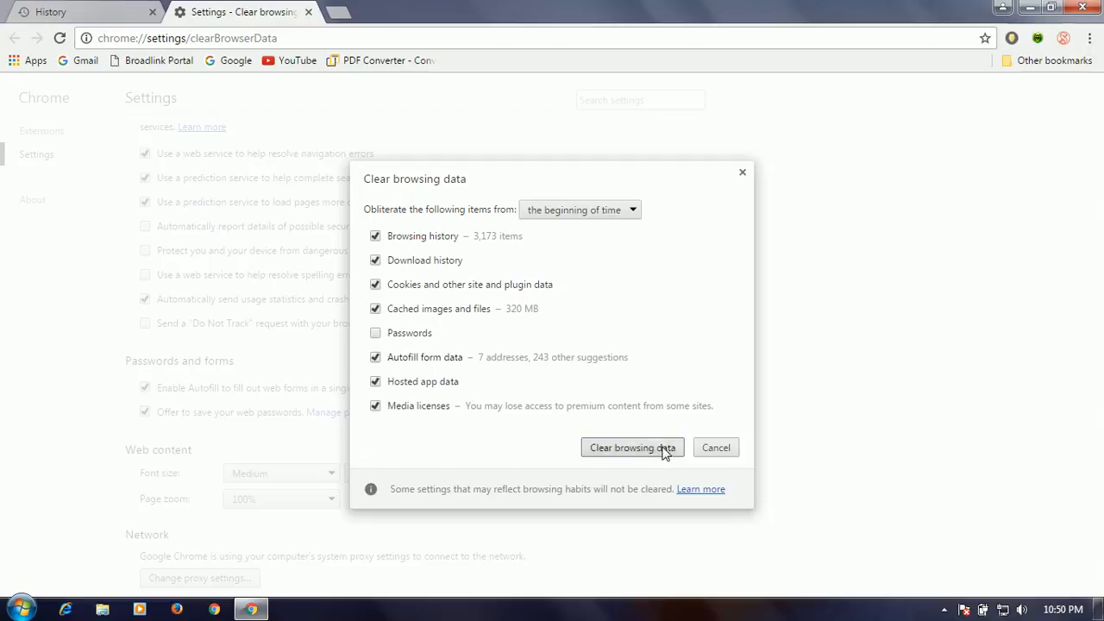
# Clear the browsing data, keeping saved passwords, and return to Settings.
pyautogui.click(633, 447)
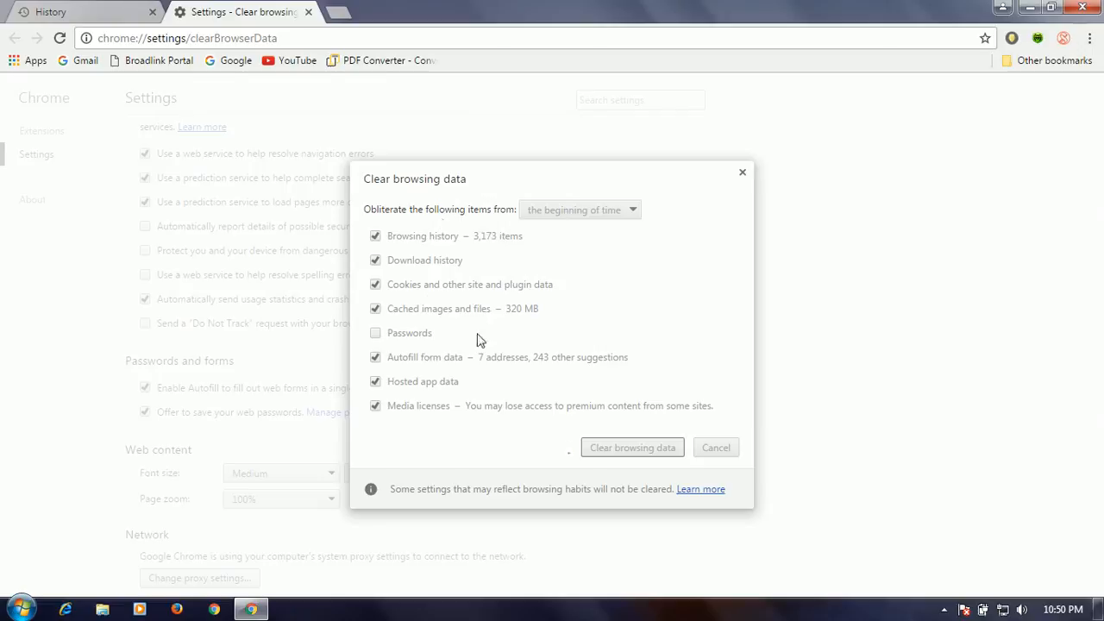
pyautogui.click(715, 447)
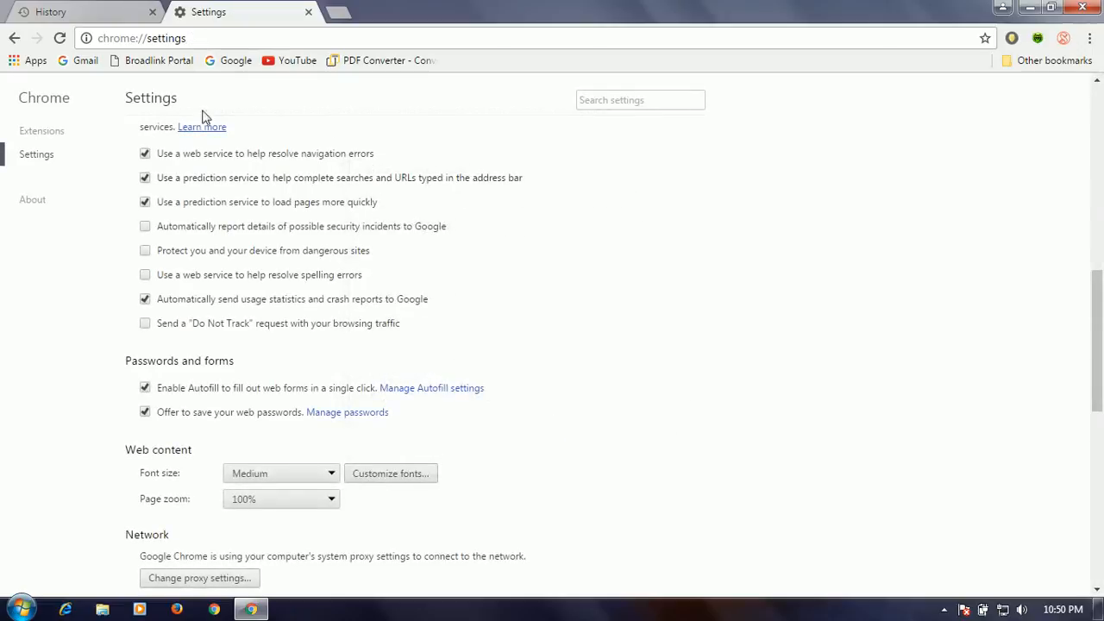
pyautogui.moveTo(35, 143)
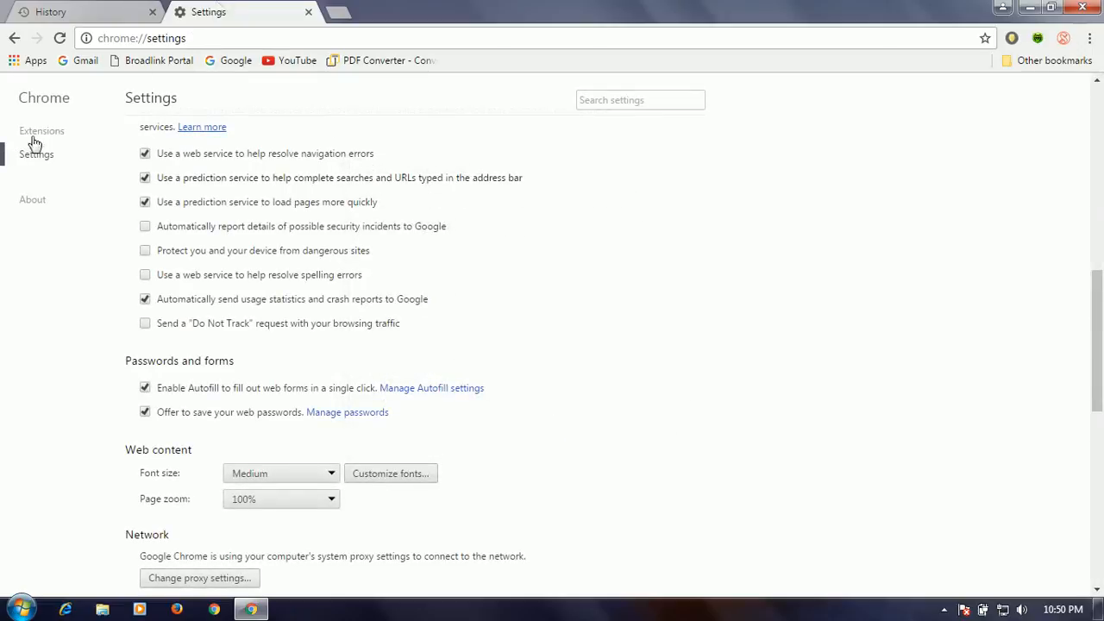
pyautogui.moveTo(50, 11)
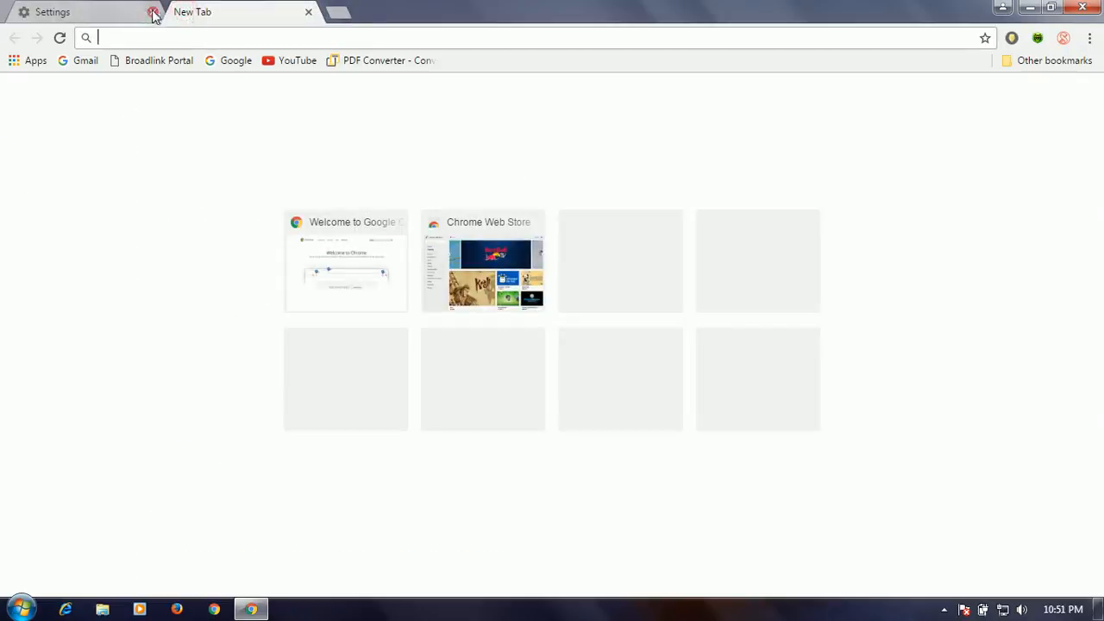
# Close Settings, open the Gmail bookmark, and confirm the password autofills at sign-in.
pyautogui.click(153, 12)
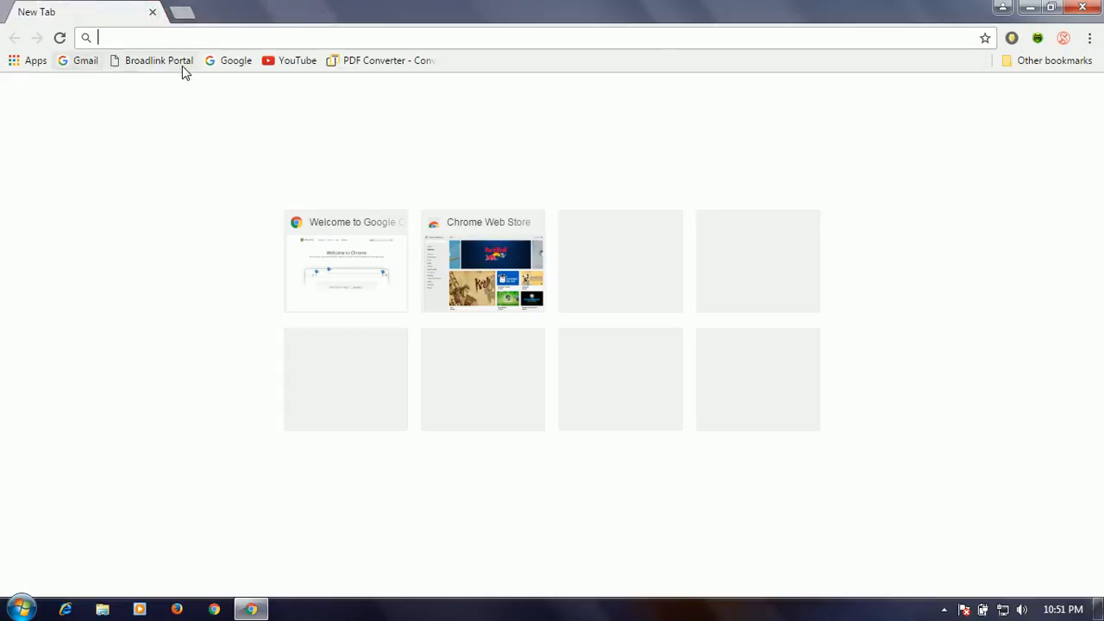
pyautogui.click(86, 61)
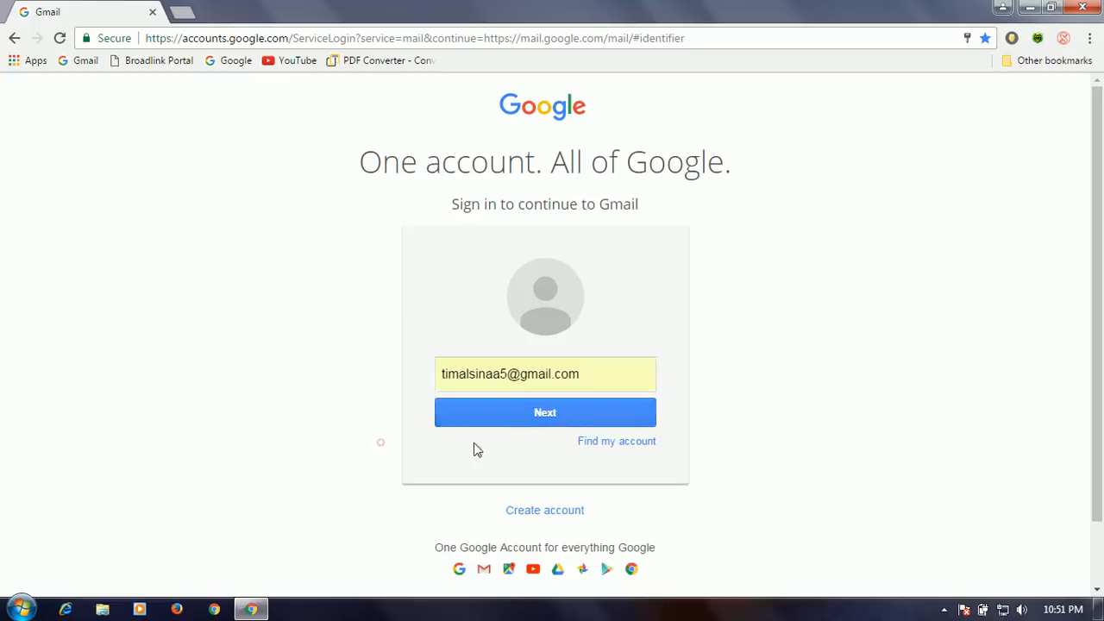
pyautogui.click(544, 413)
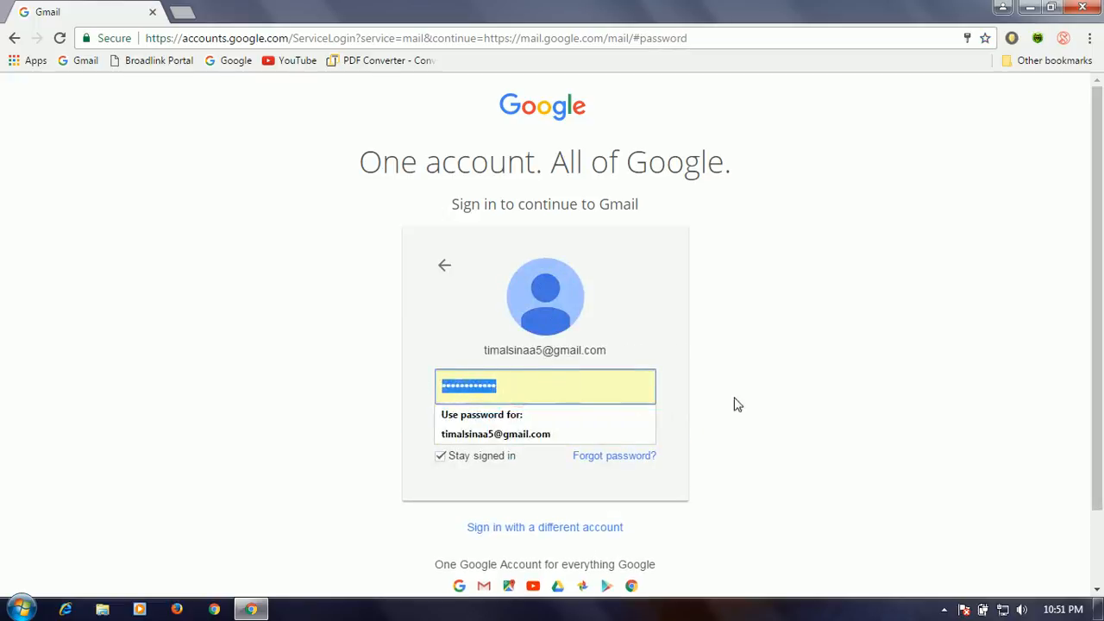
pyautogui.press('enter')
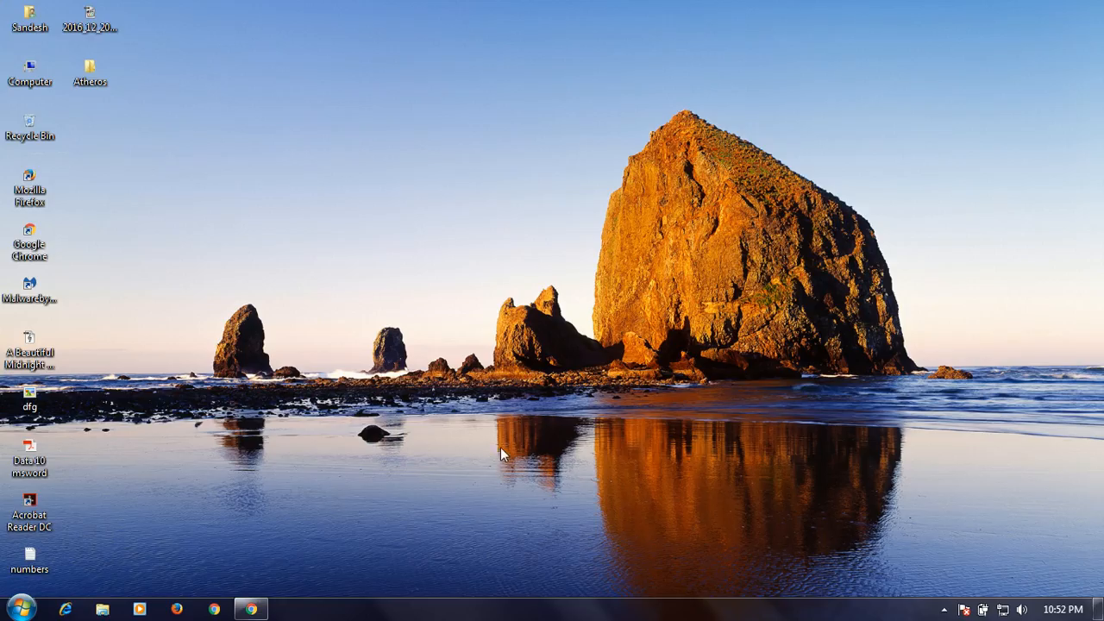
pyautogui.moveTo(496, 451)
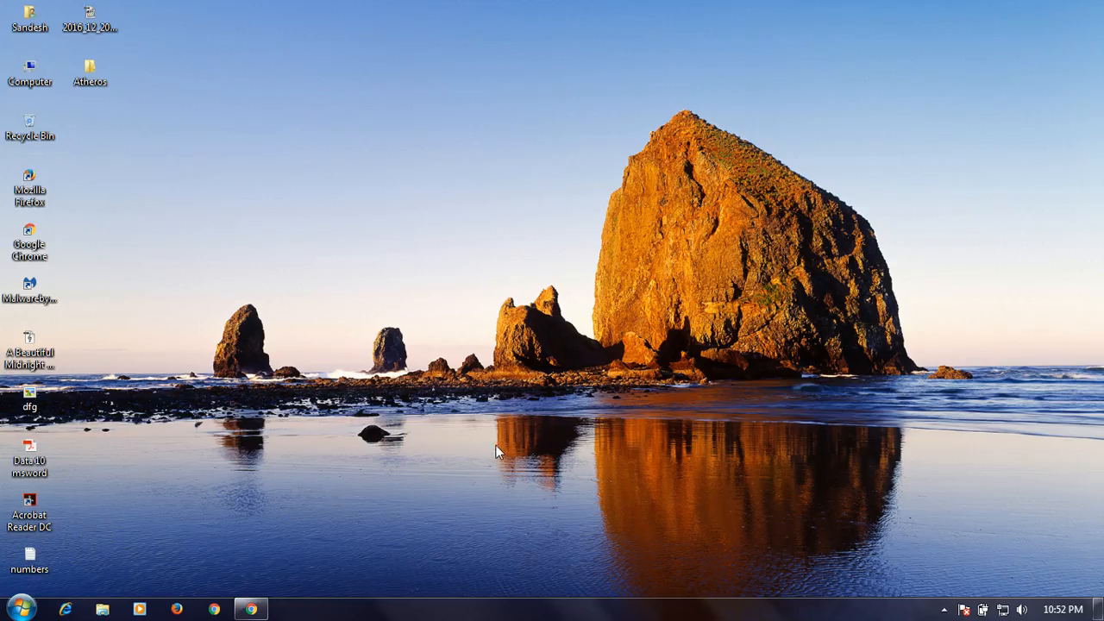
pyautogui.moveTo(473, 478)
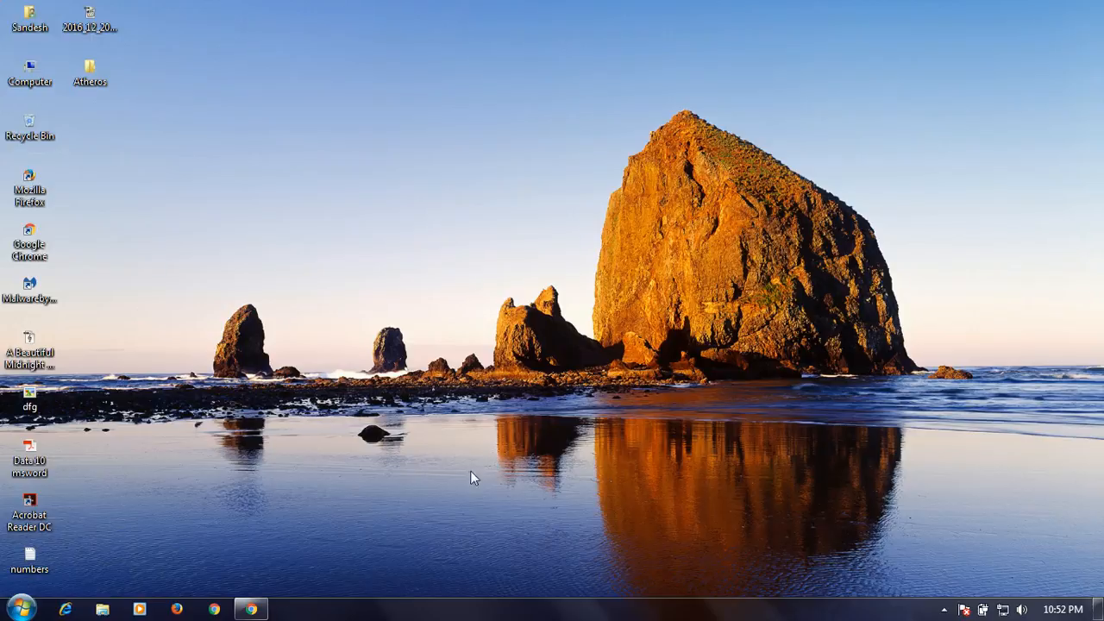